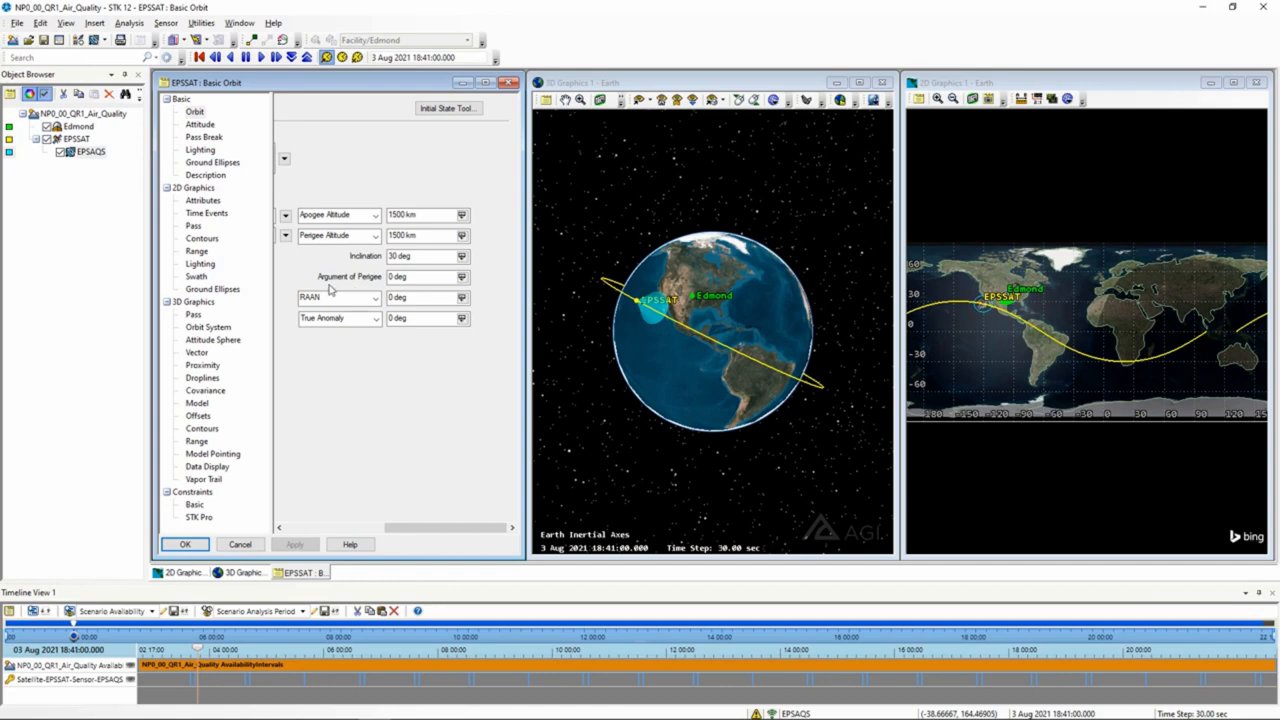
{"action": "mouse_move", "coordinate": [498, 322]}
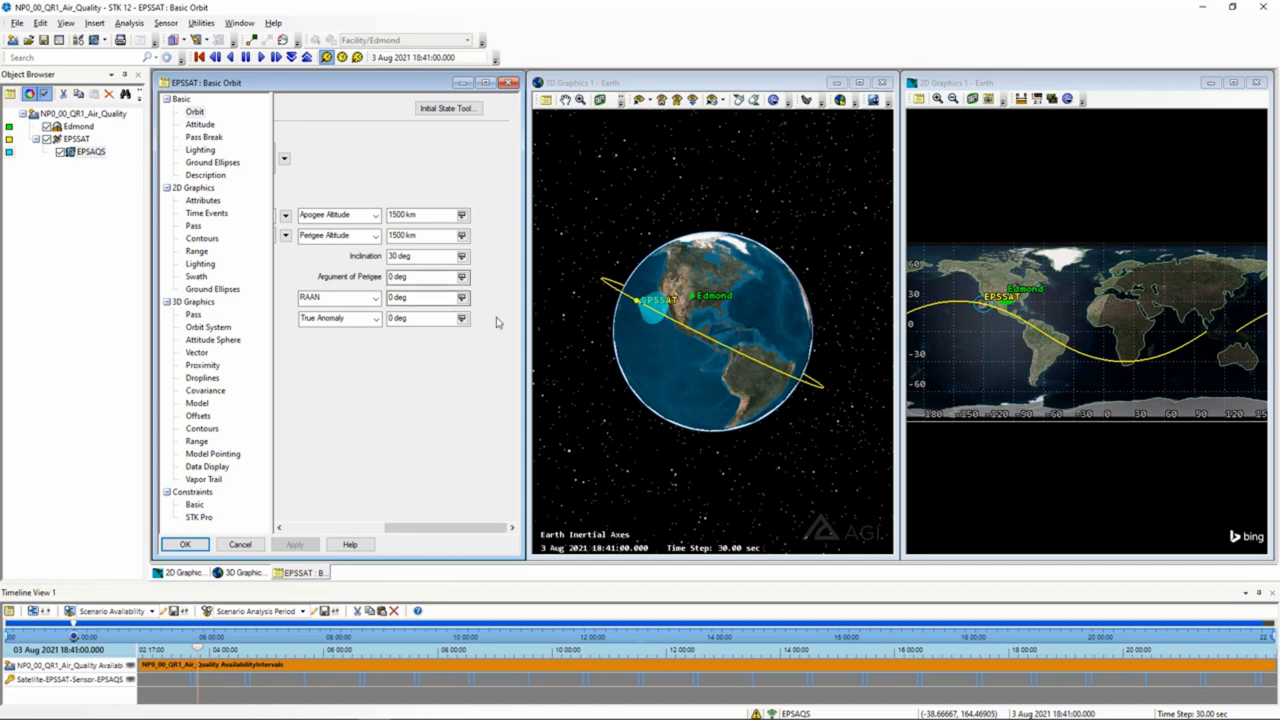
{"action": "mouse_move", "coordinate": [691, 371]}
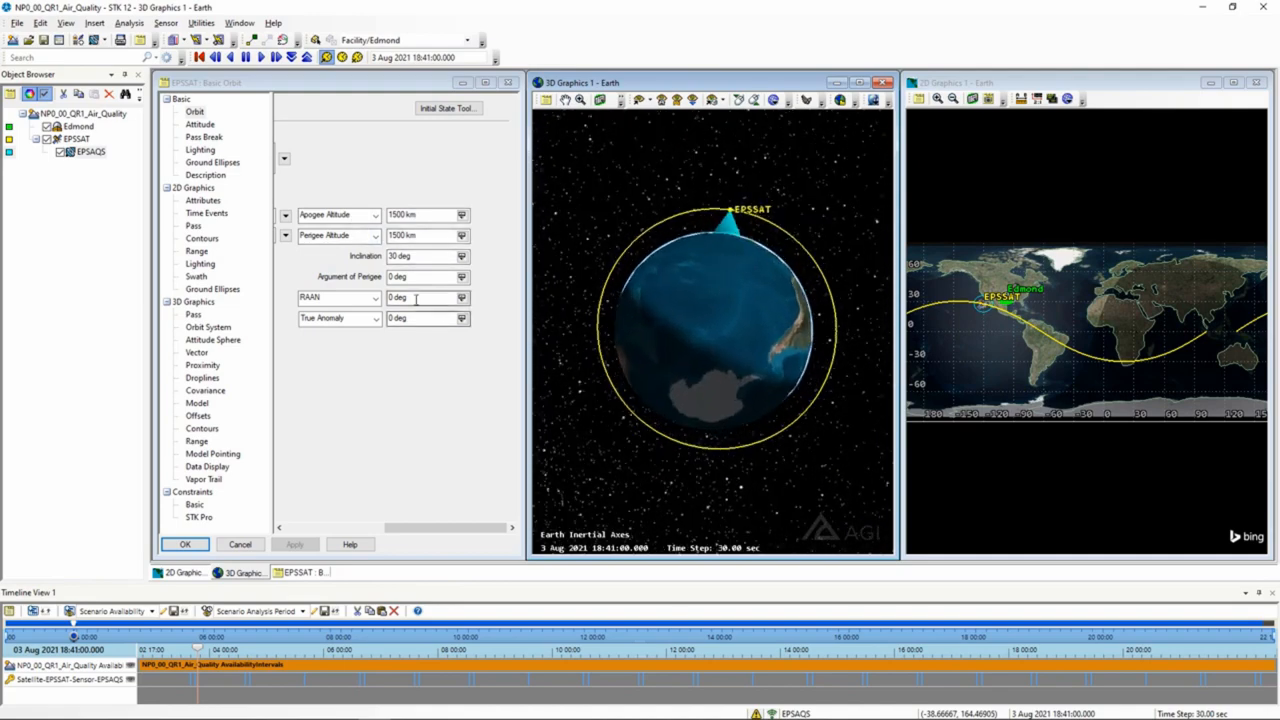
Step: Enter 90 deg as EPSSAT's argument of perigee and apply it
{"action": "left_click", "coordinate": [425, 276]}
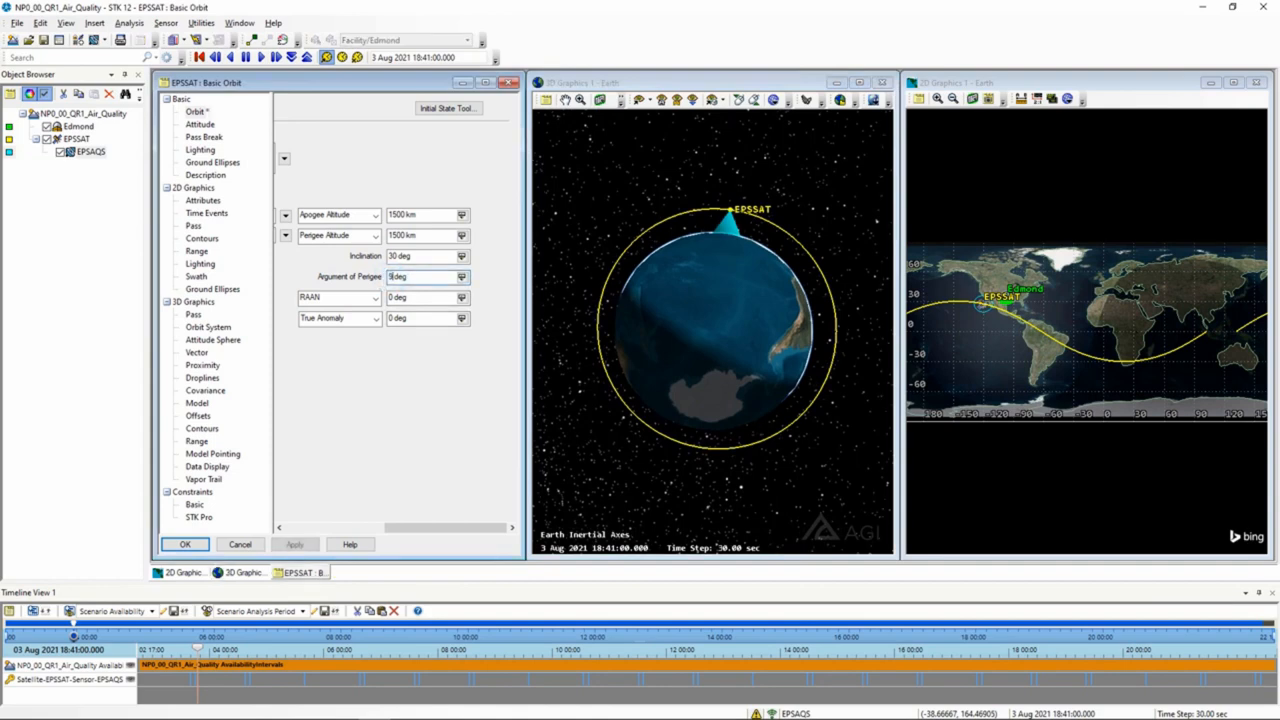
{"action": "left_click", "coordinate": [294, 544]}
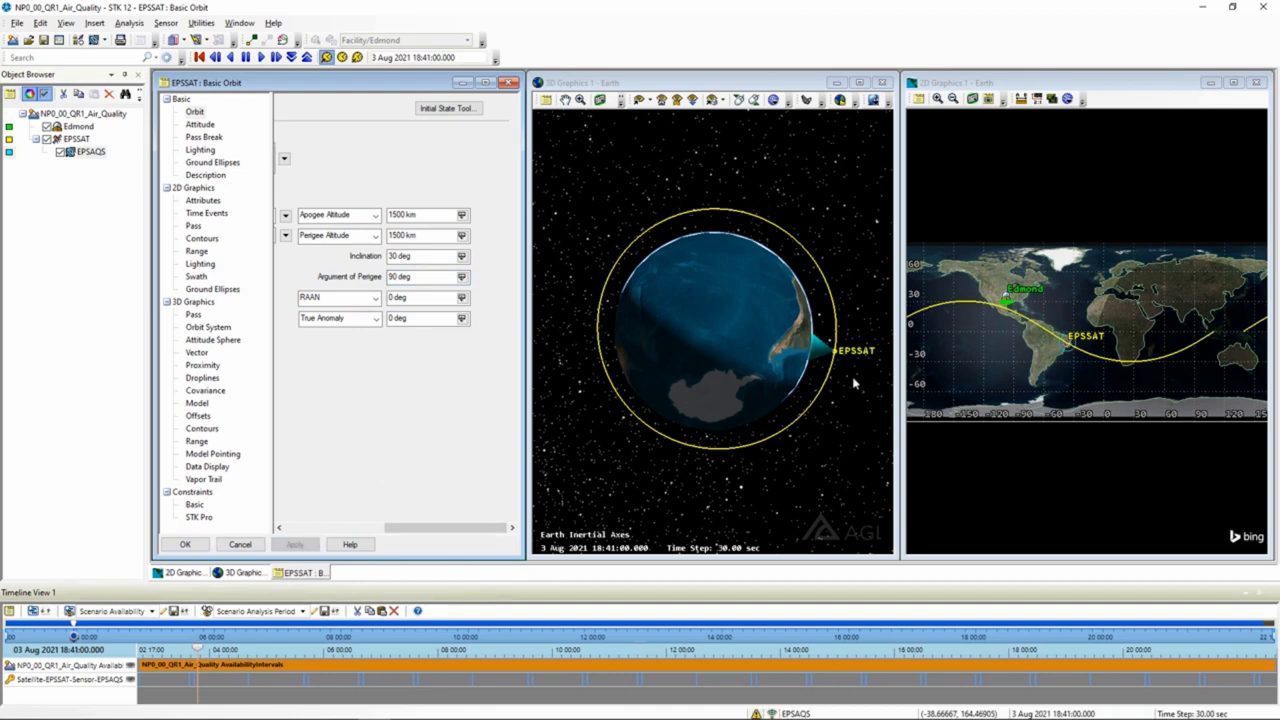
{"action": "mouse_move", "coordinate": [836, 356]}
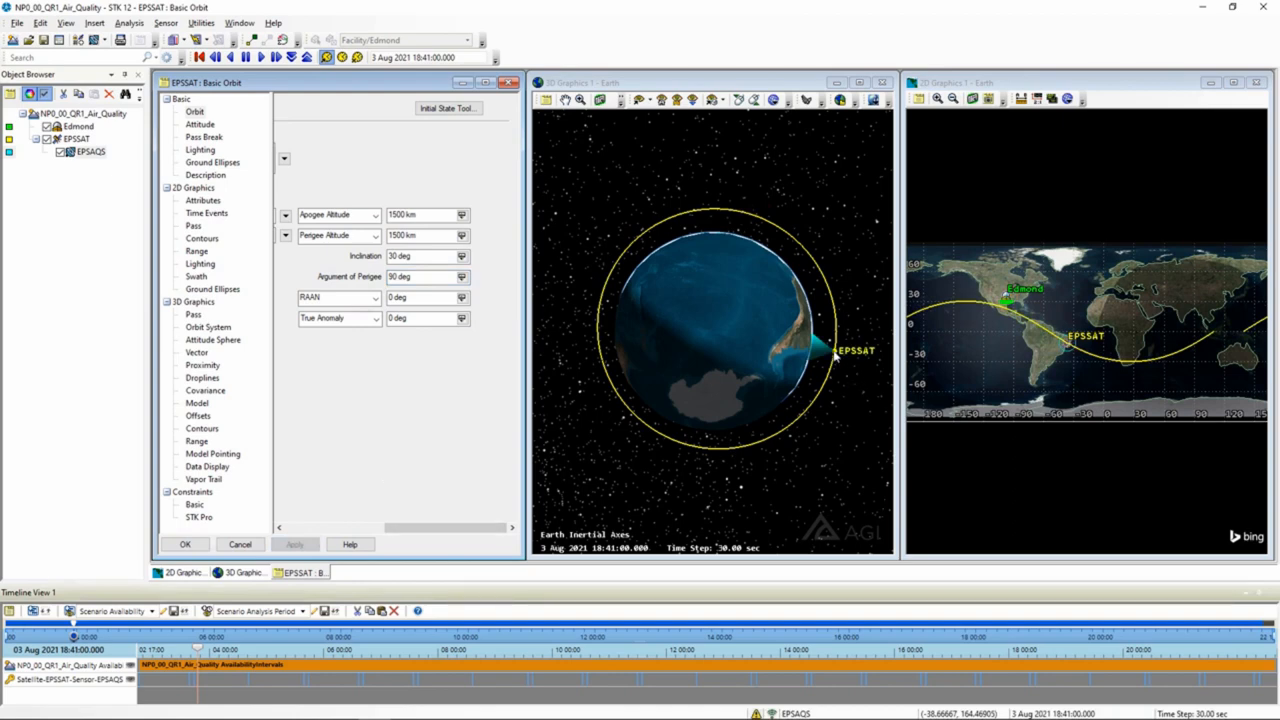
{"action": "mouse_move", "coordinate": [834, 356]}
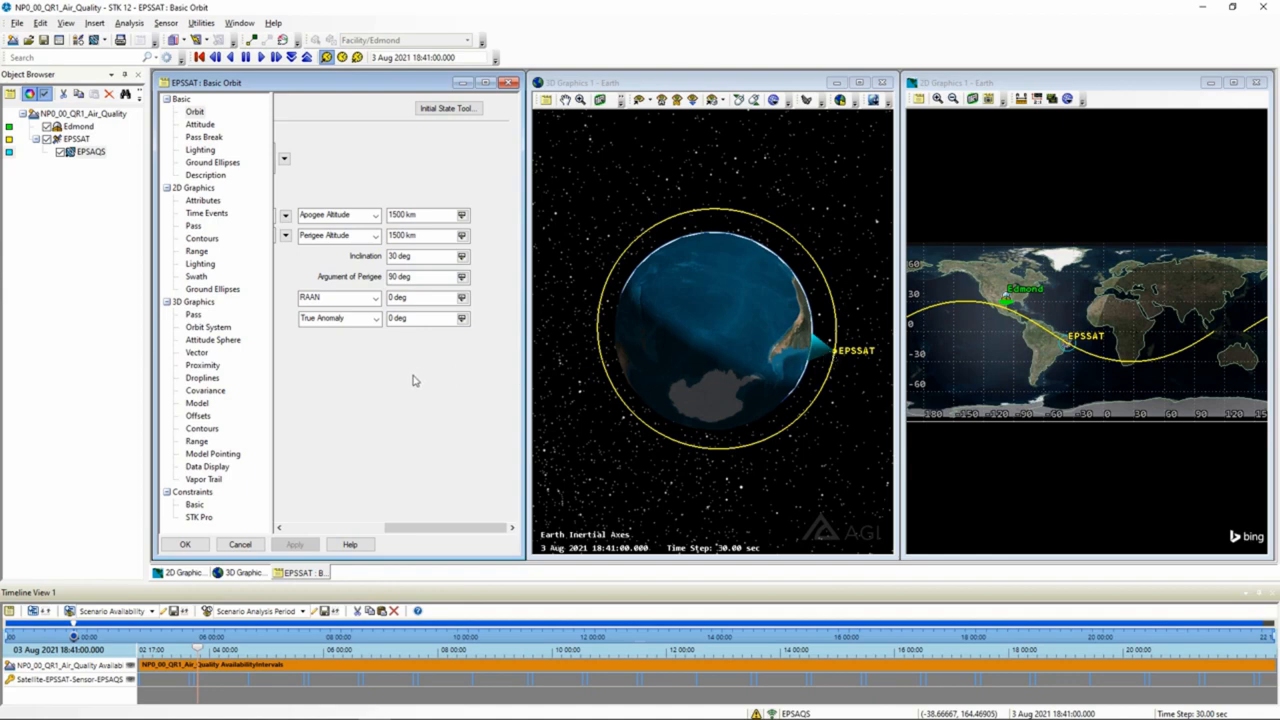
{"action": "mouse_move", "coordinate": [409, 384]}
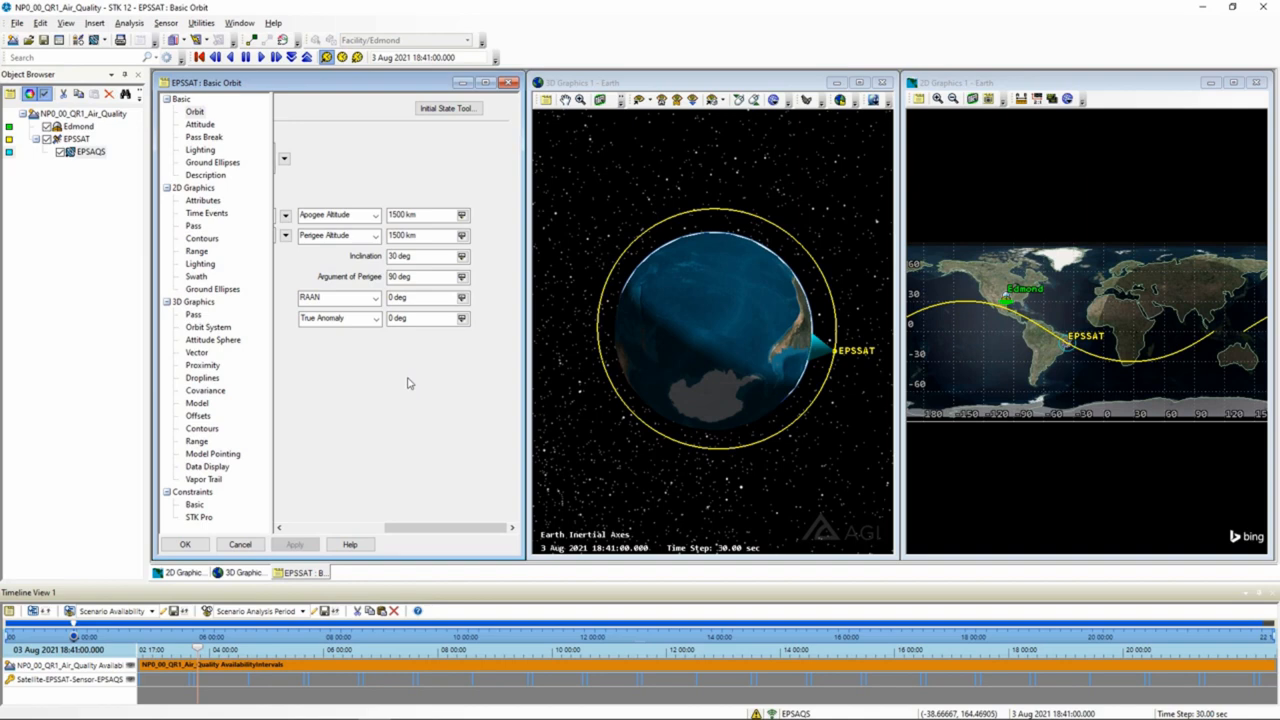
Step: Reset EPSSAT's argument of perigee to 0 deg and apply the change
{"action": "left_click", "coordinate": [420, 235]}
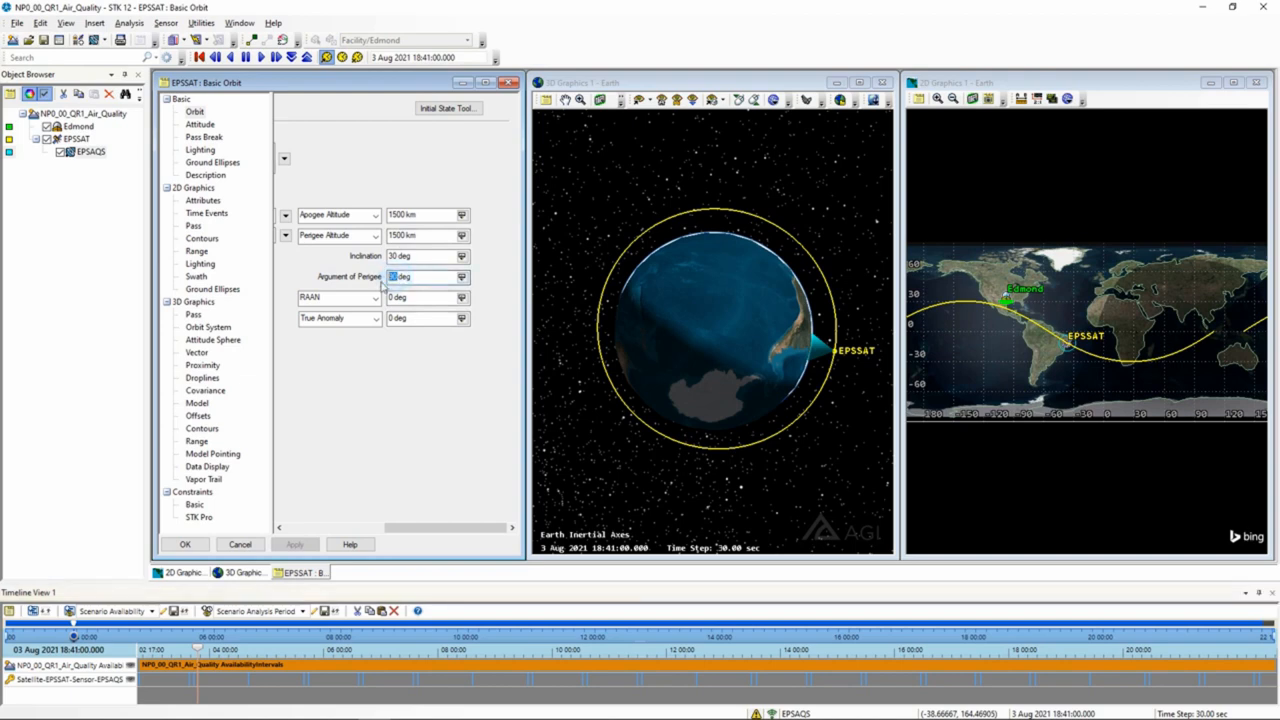
{"action": "left_click", "coordinate": [294, 544]}
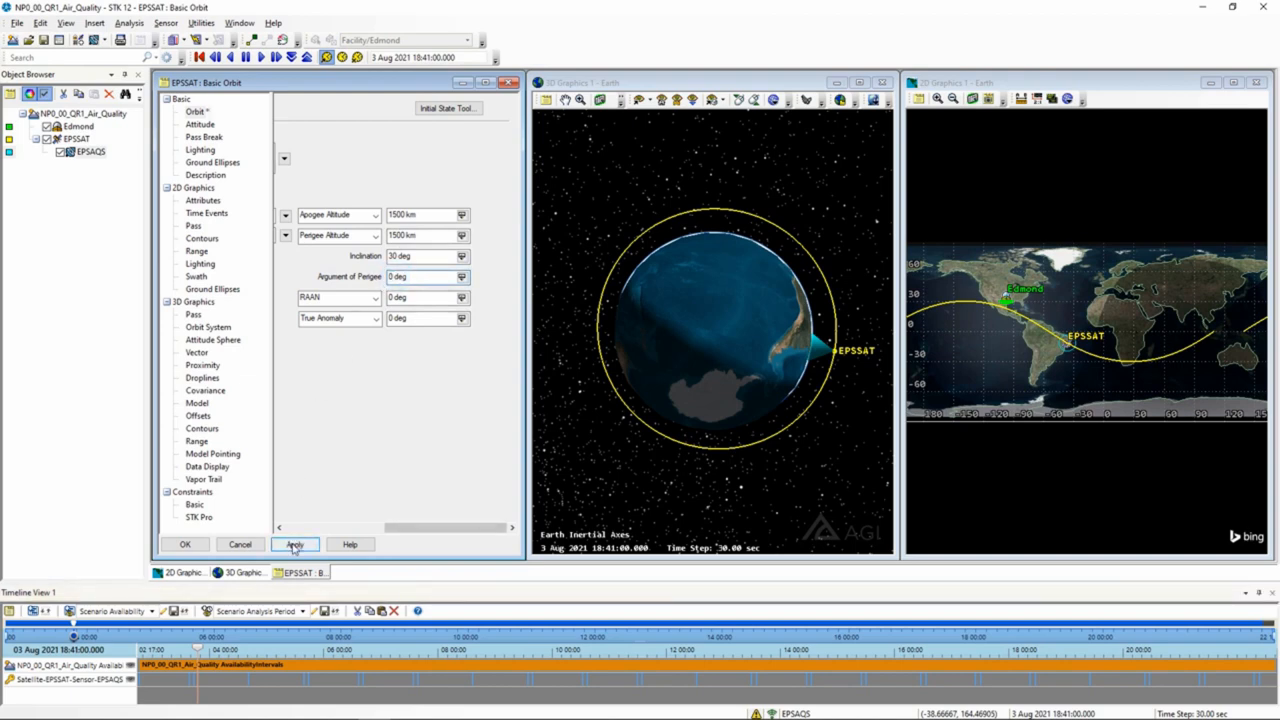
{"action": "left_click", "coordinate": [294, 544]}
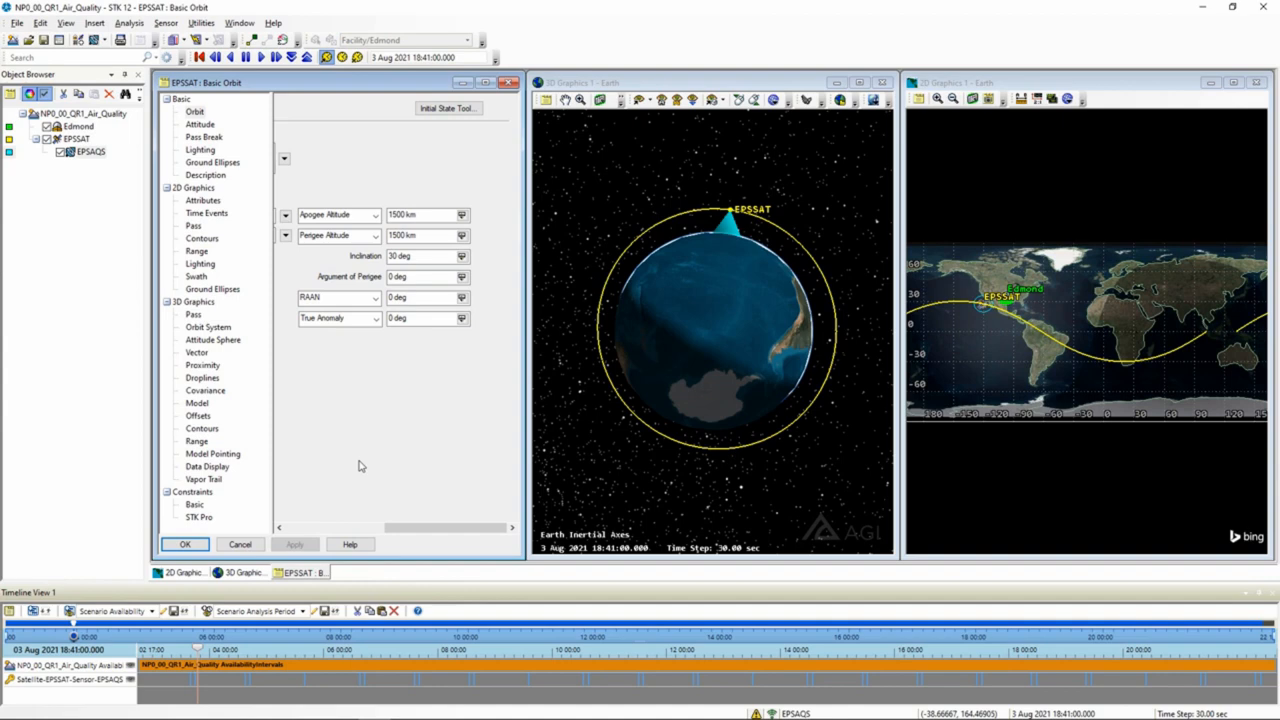
{"action": "mouse_move", "coordinate": [462, 428]}
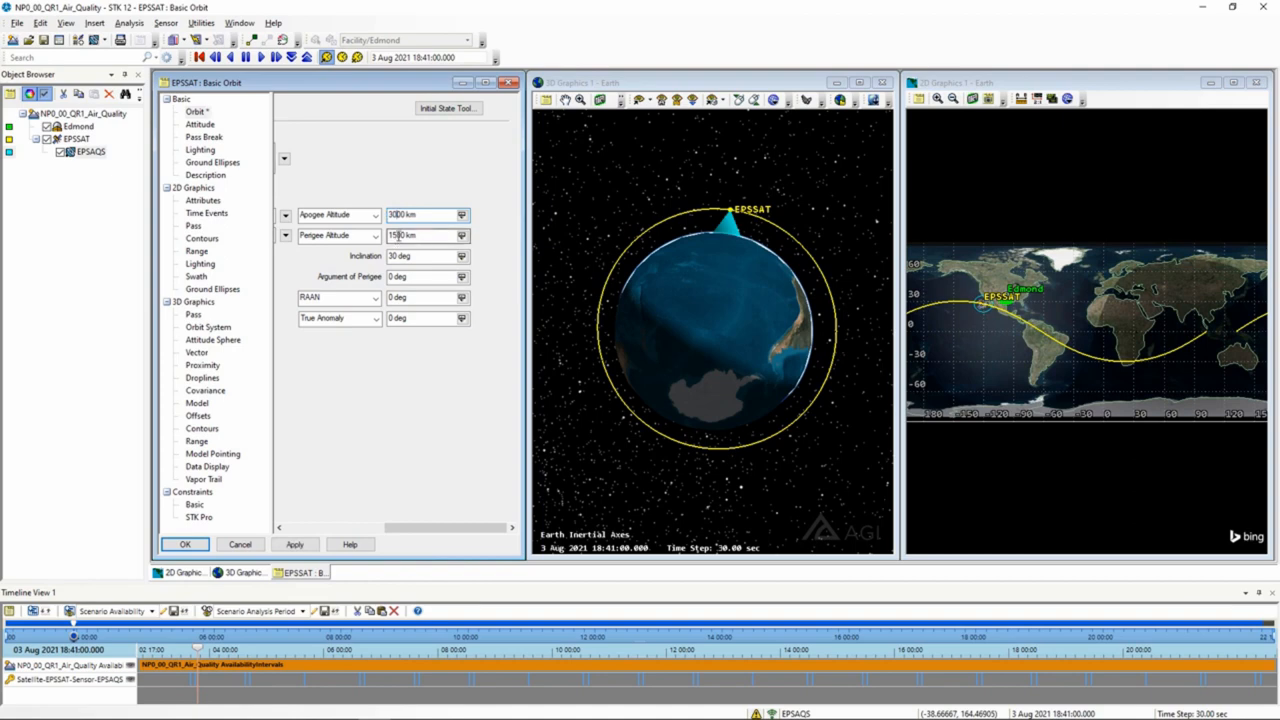
Step: Enter 3000 km apogee altitude and 200 km perigee altitude for EPSSAT
{"action": "type", "text": "00"}
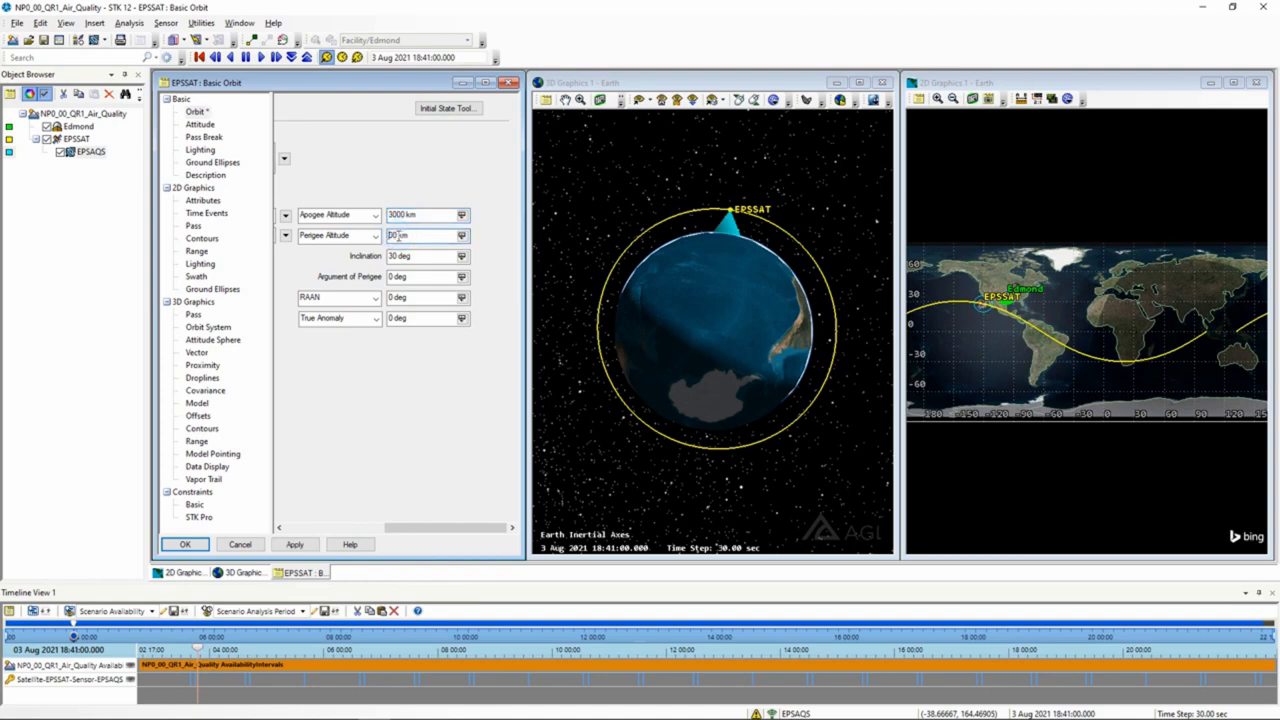
{"action": "type", "text": "200"}
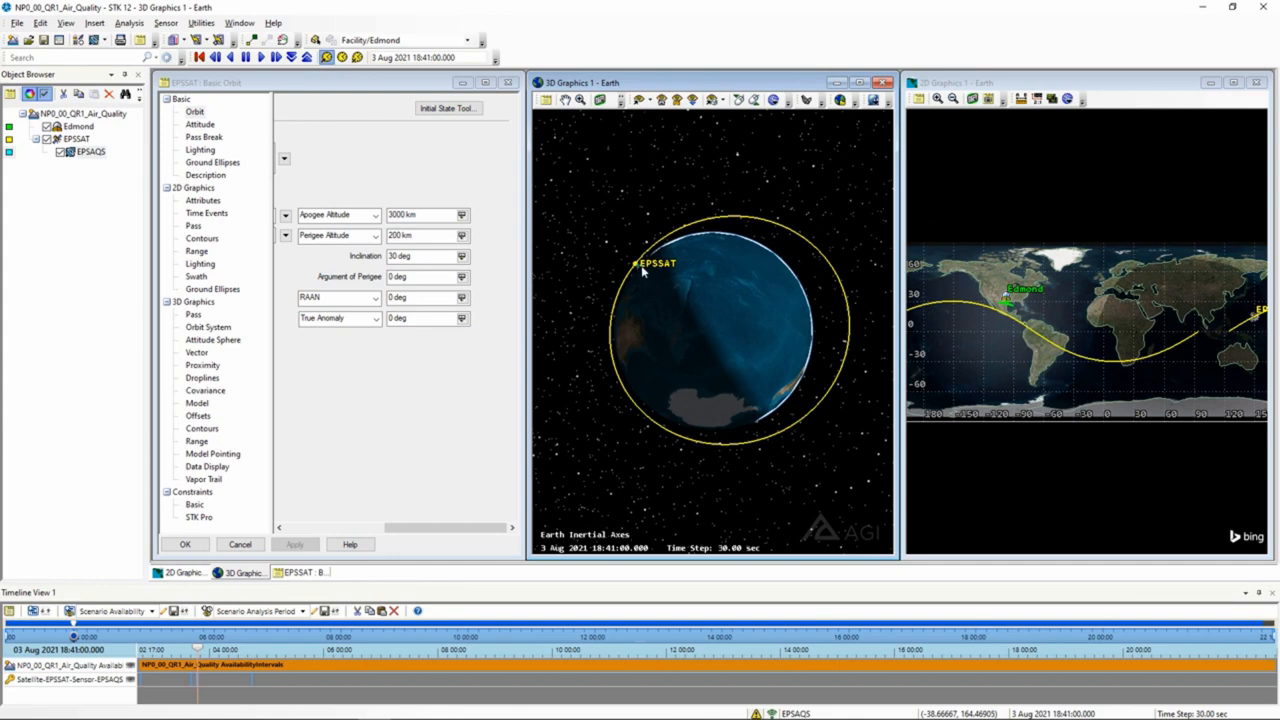
{"action": "mouse_move", "coordinate": [640, 272]}
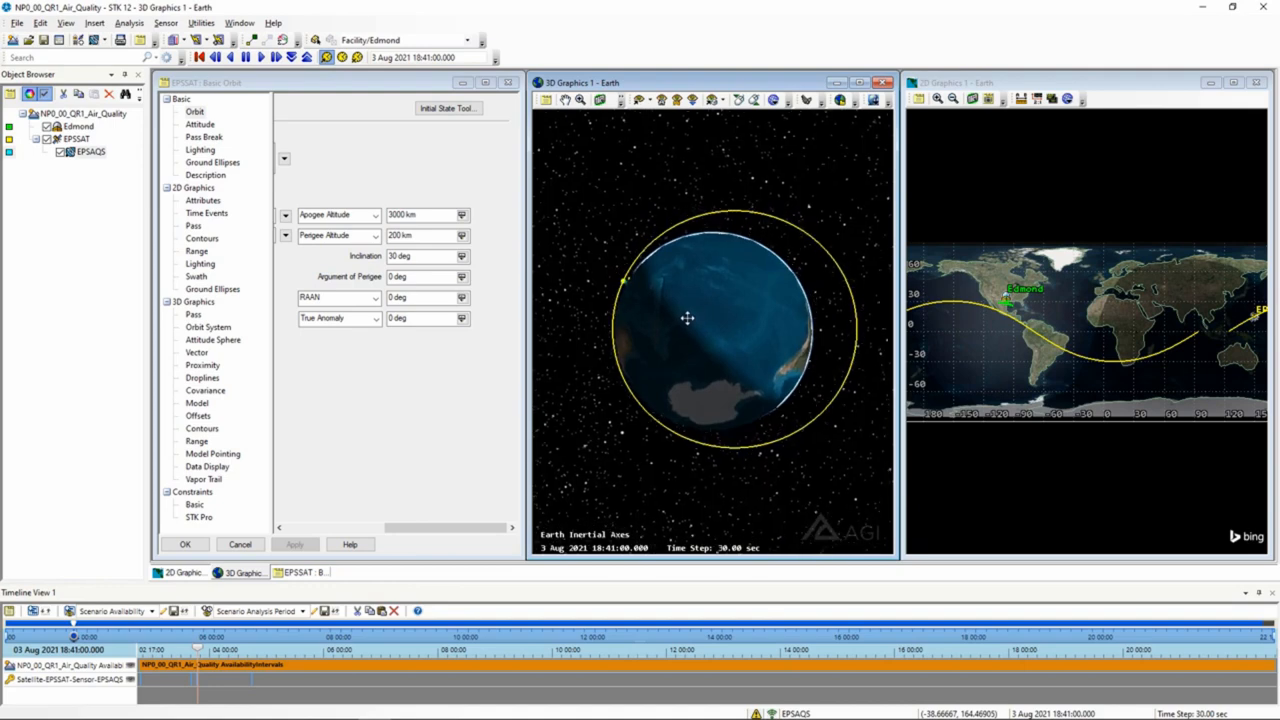
{"action": "mouse_move", "coordinate": [462, 382]}
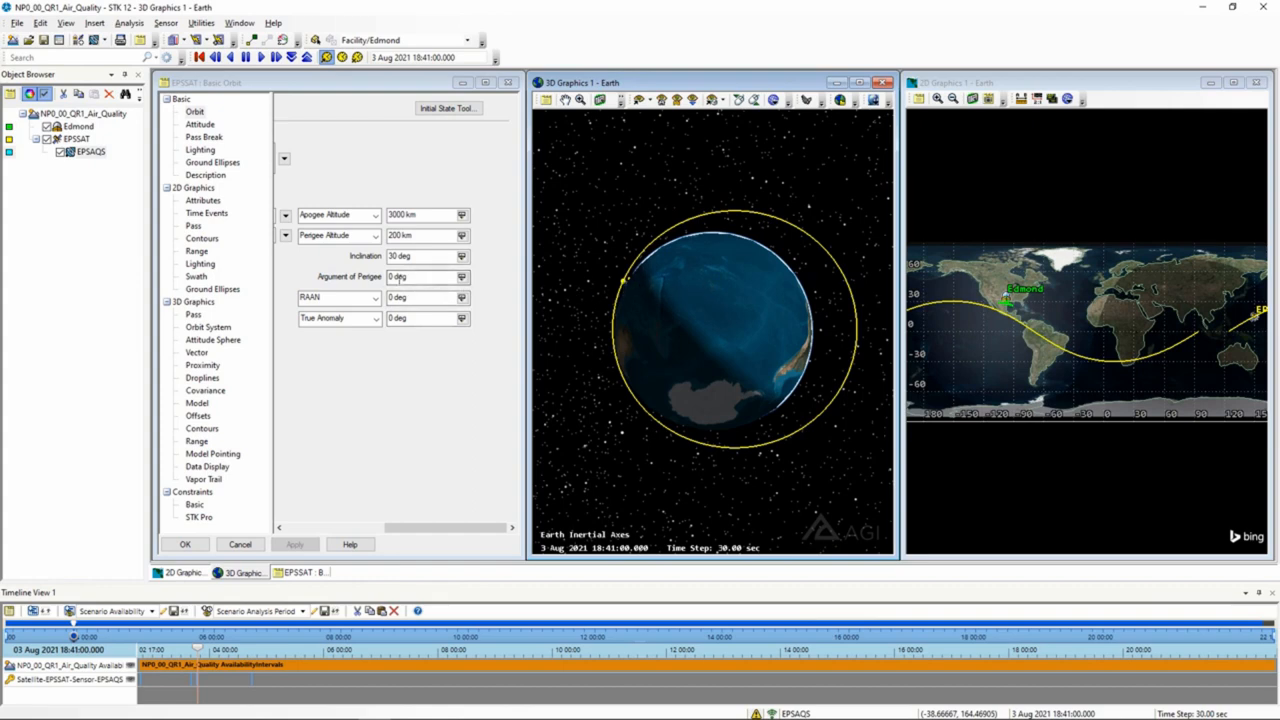
Step: Reapply the 90° argument of perigee in EPSSAT's Basic Orbit settings
{"action": "left_click", "coordinate": [420, 276]}
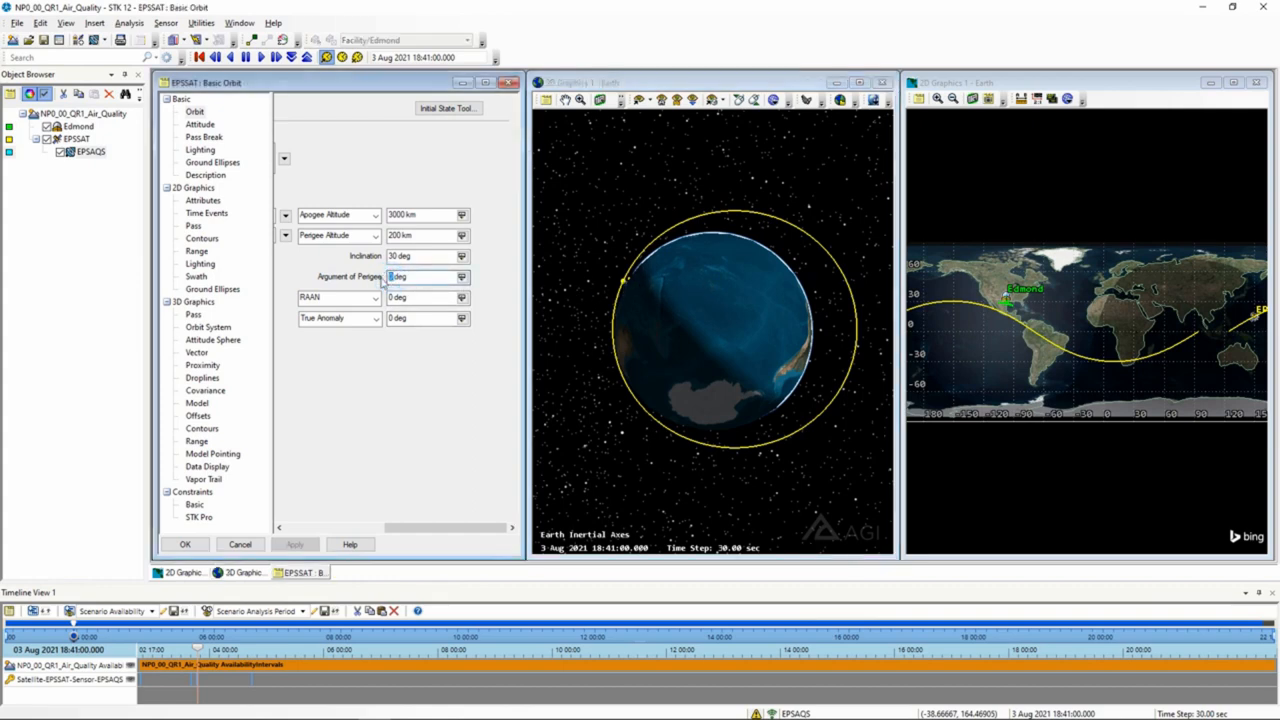
{"action": "left_click", "coordinate": [294, 544]}
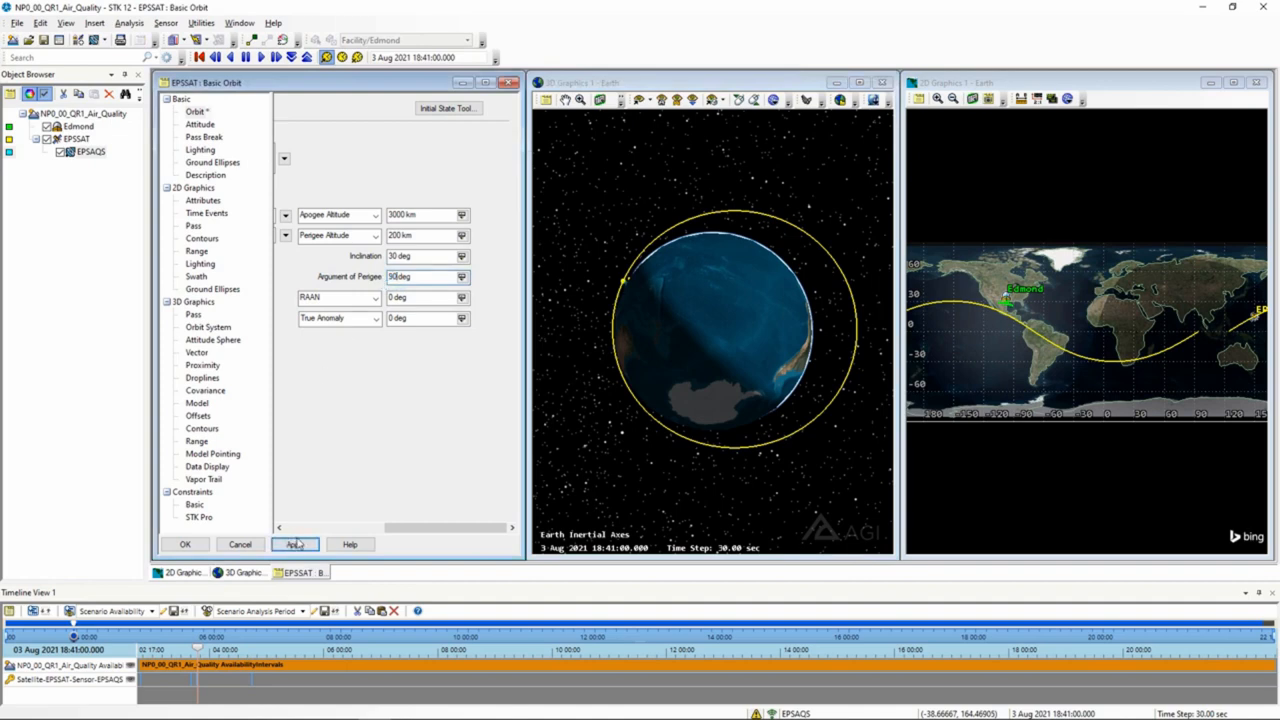
{"action": "left_click", "coordinate": [294, 544]}
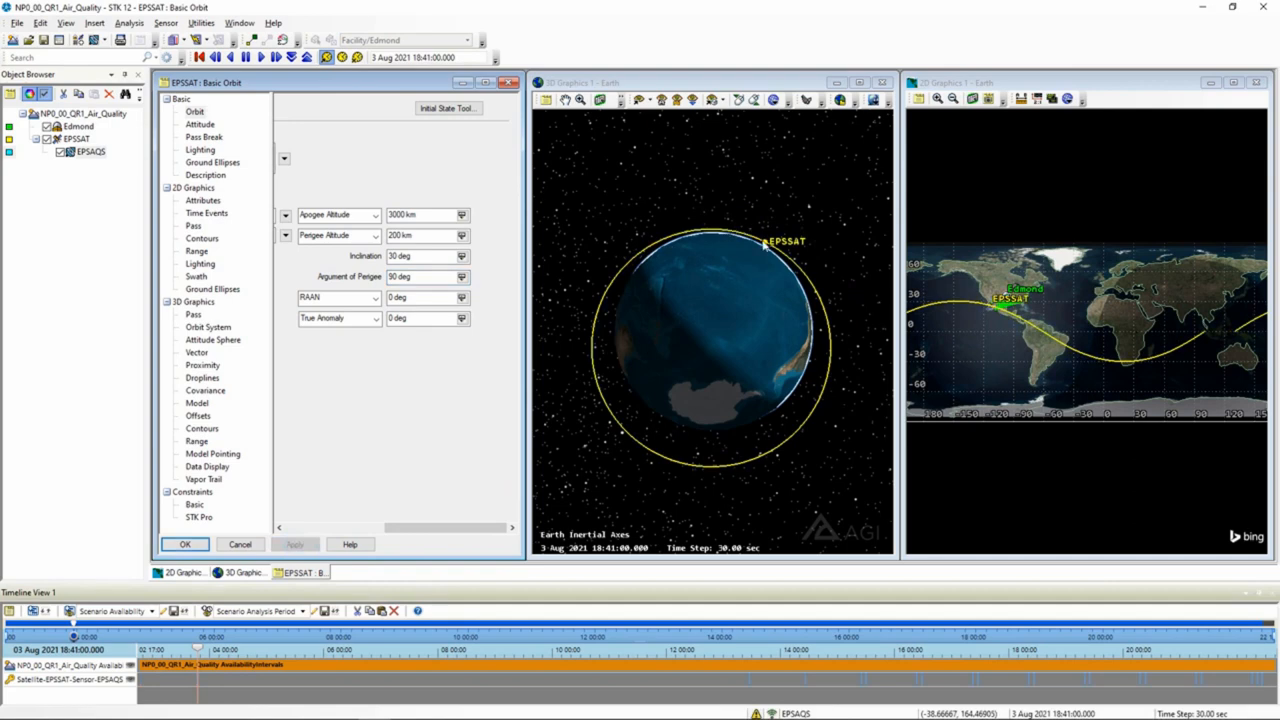
{"action": "mouse_move", "coordinate": [768, 253]}
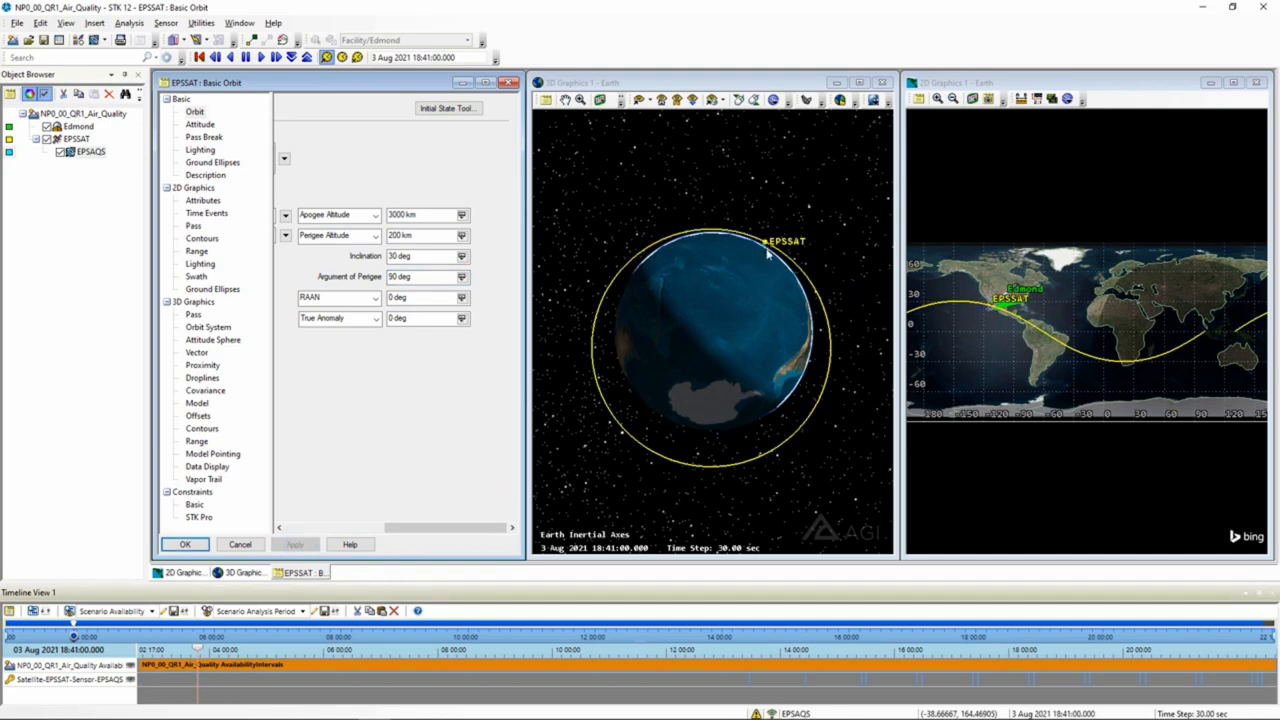
Step: Enter 180°, then 270°, as the argument of perigee and apply
{"action": "left_click", "coordinate": [425, 277]}
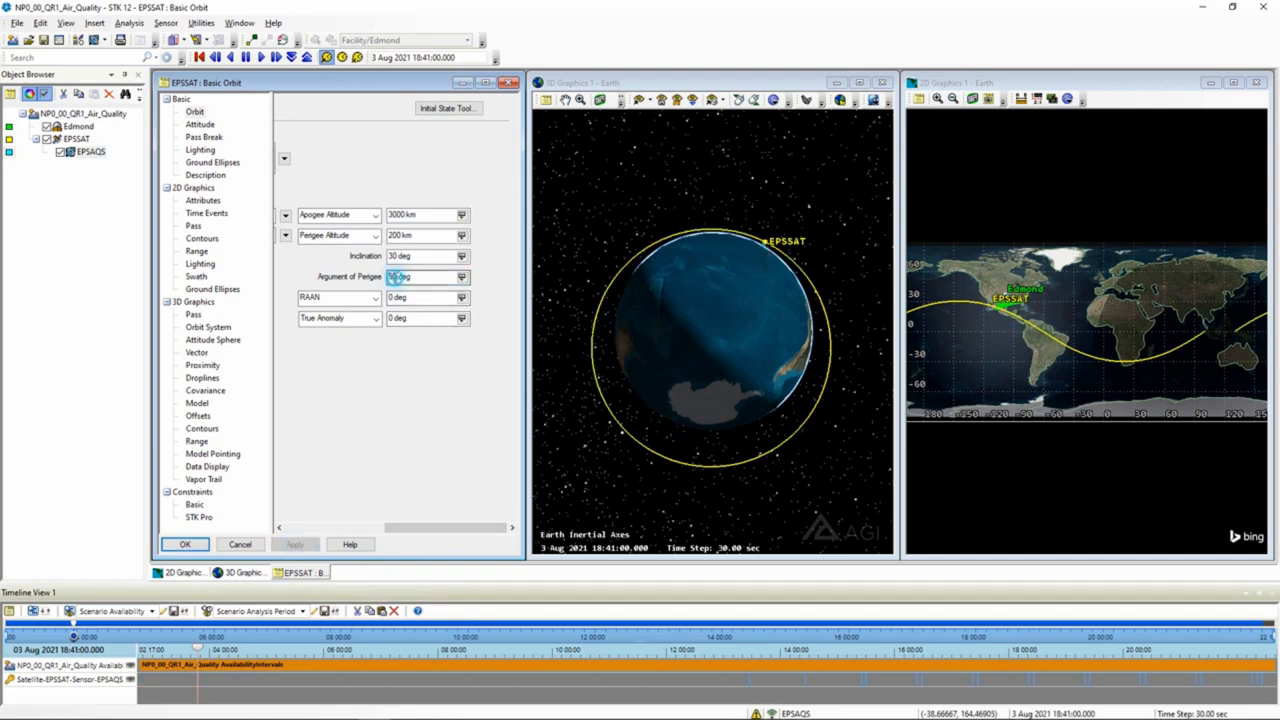
{"action": "type", "text": "180"}
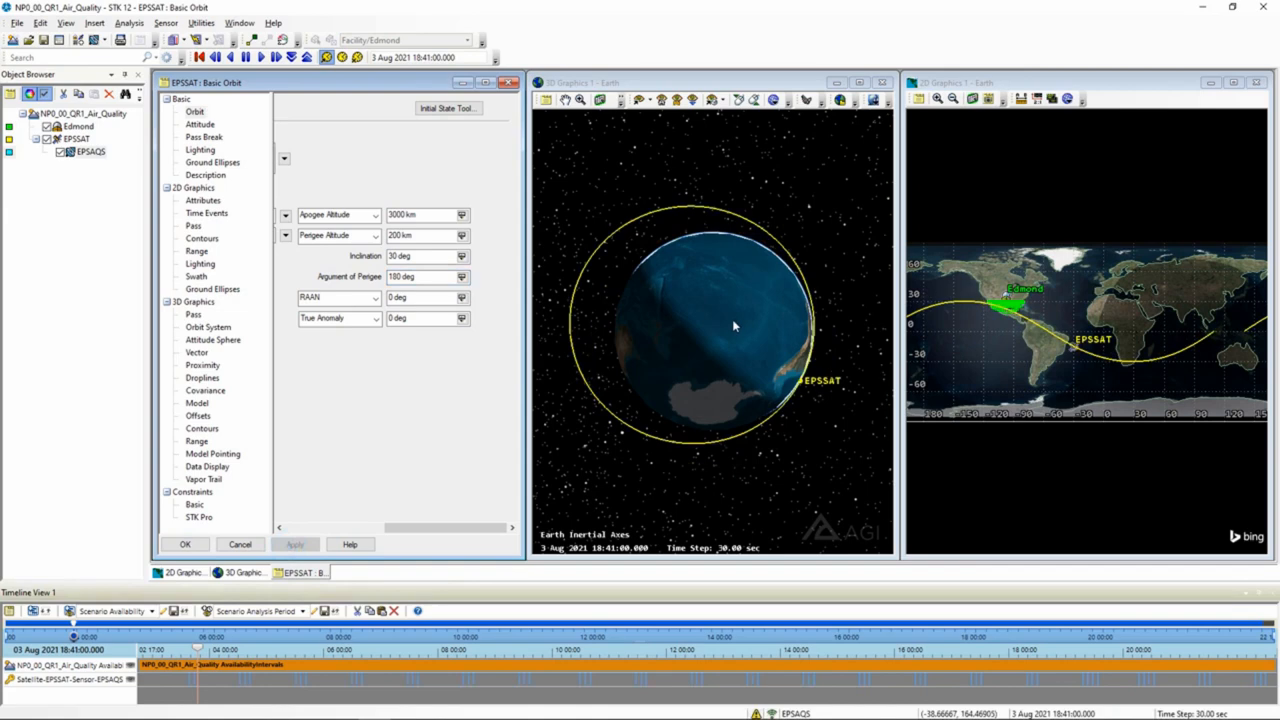
{"action": "left_click", "coordinate": [420, 277]}
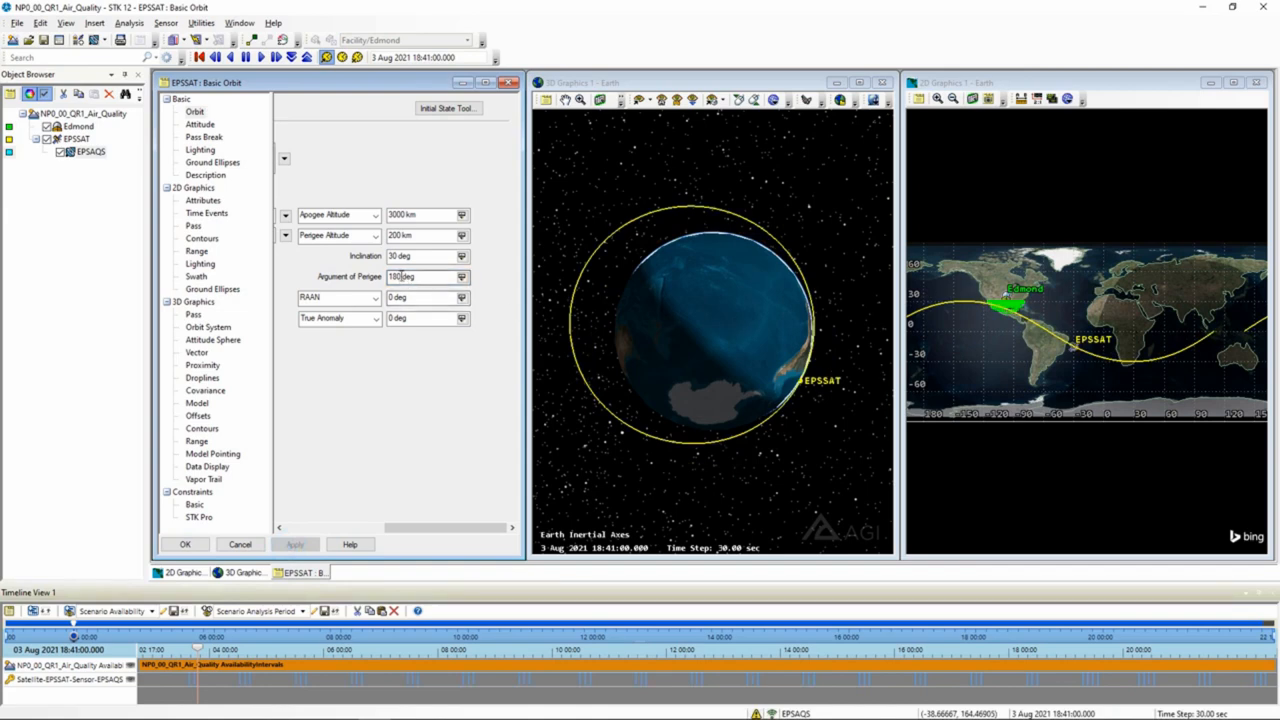
{"action": "type", "text": "270"}
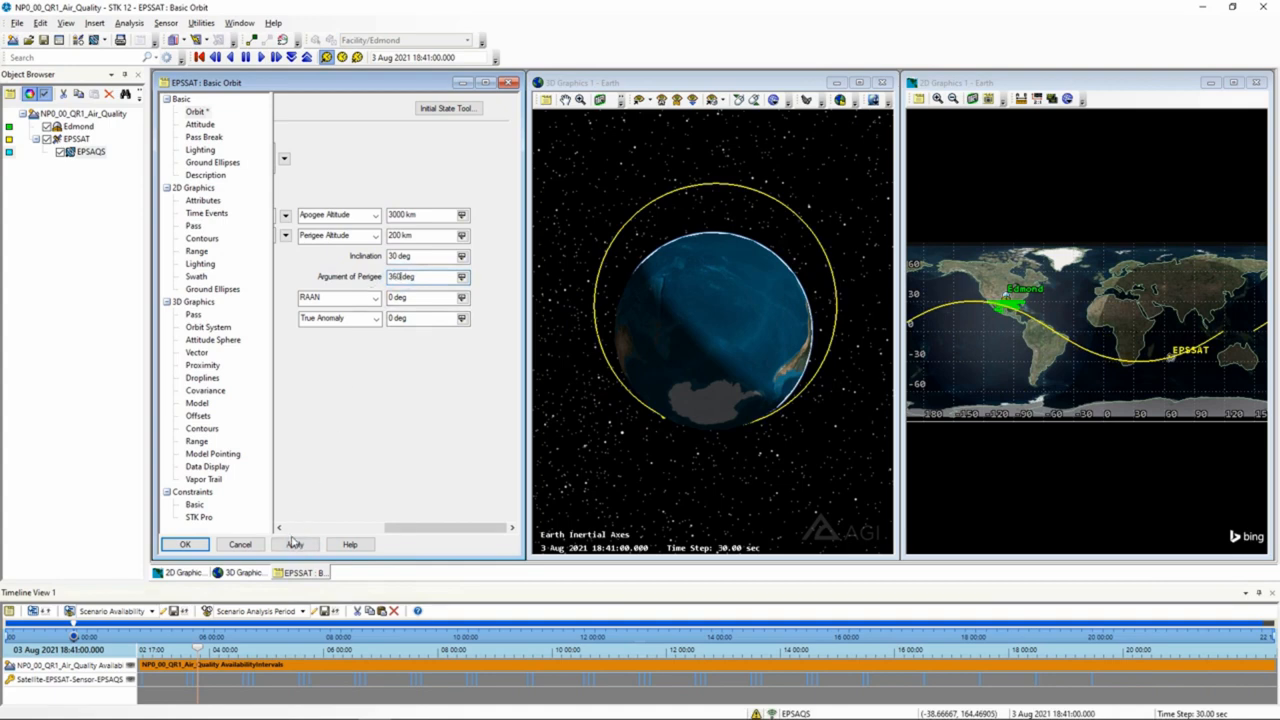
{"action": "left_click", "coordinate": [294, 544]}
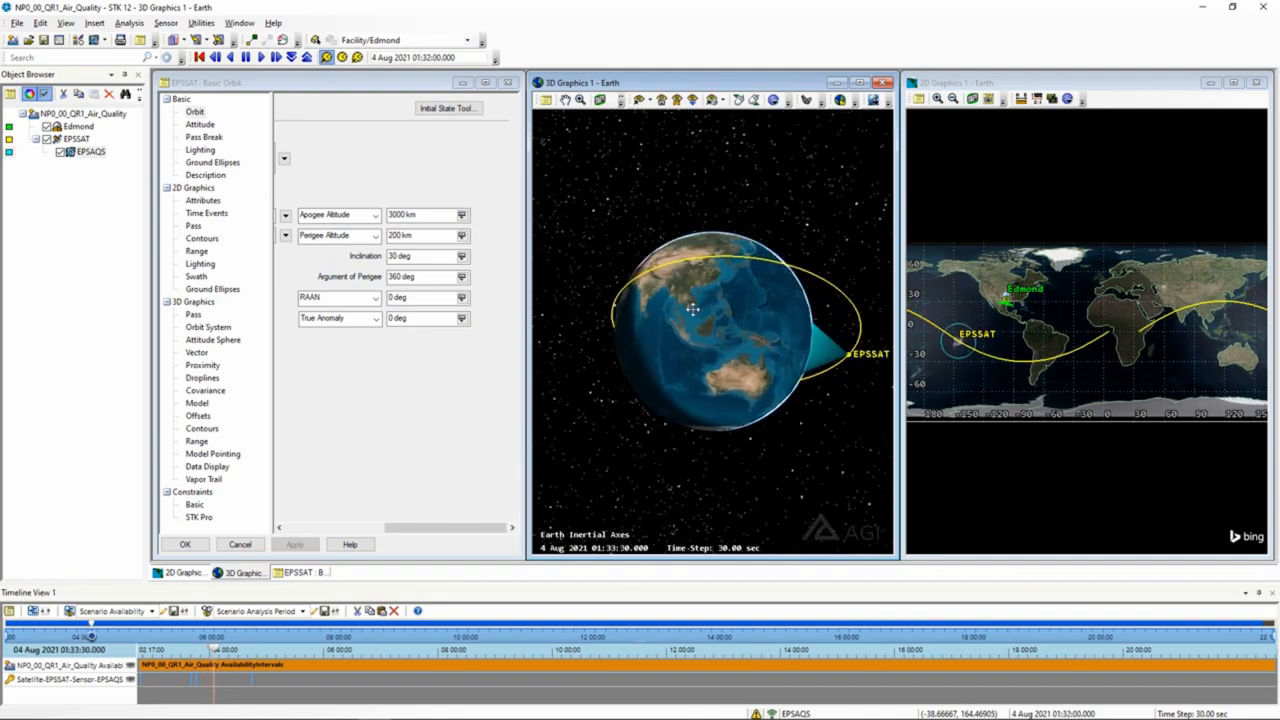
Step: Rotate the 3D globe to inspect EPSSAT's elliptical orbit at 4 Aug 2021 02:23
{"action": "left_click", "coordinate": [246, 57]}
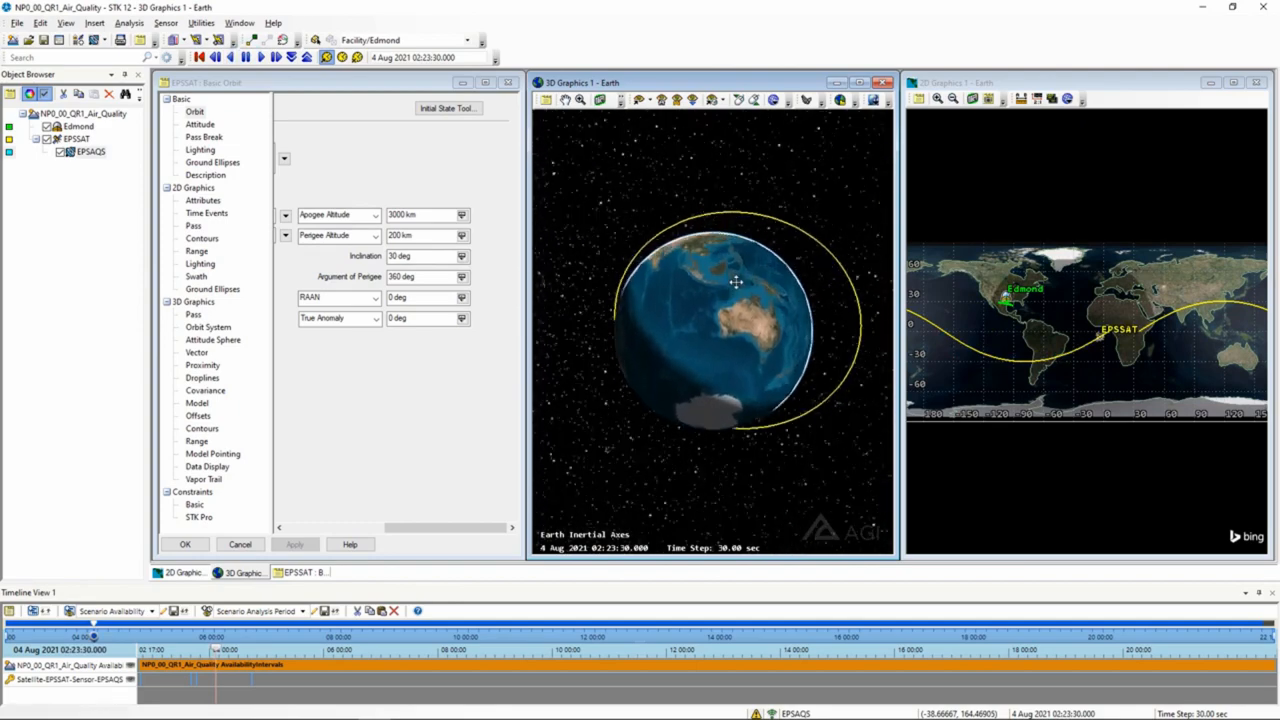
{"action": "left_click_drag", "start_coordinate": [735, 283], "coordinate": [700, 305]}
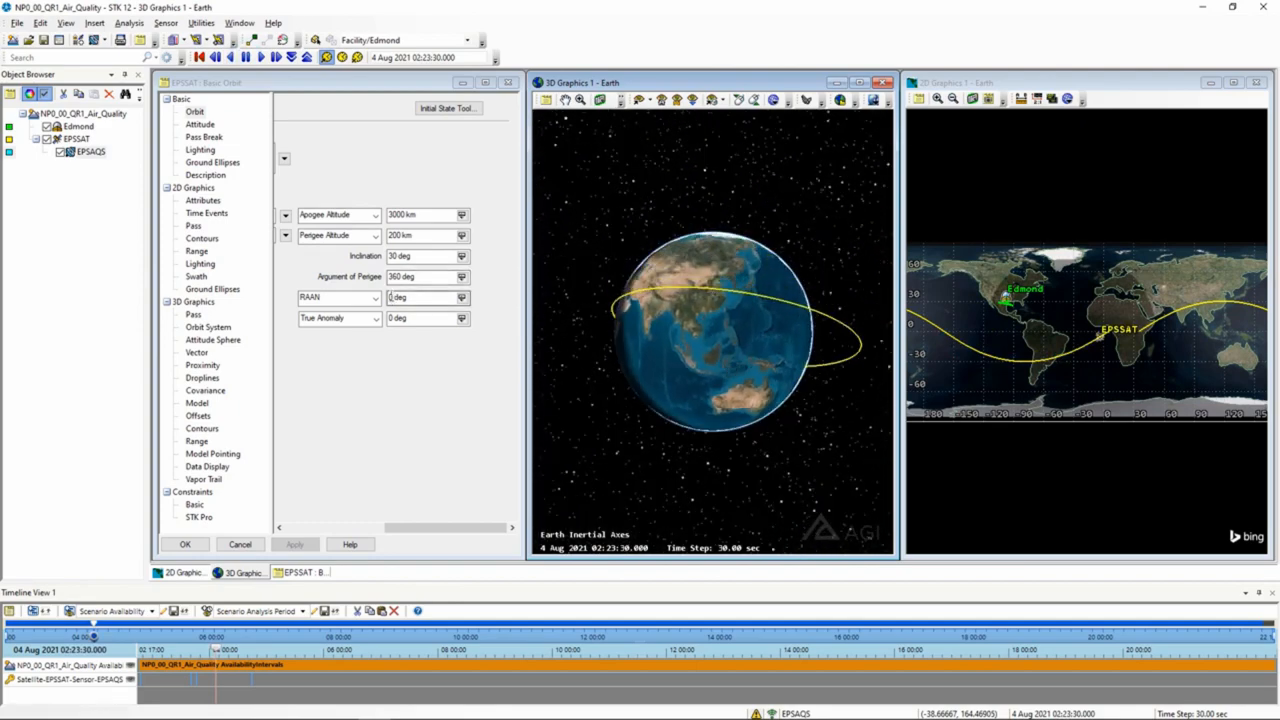
Step: Enter 90 deg for EPSSAT's argument of perigee and apply it
{"action": "left_click", "coordinate": [420, 277]}
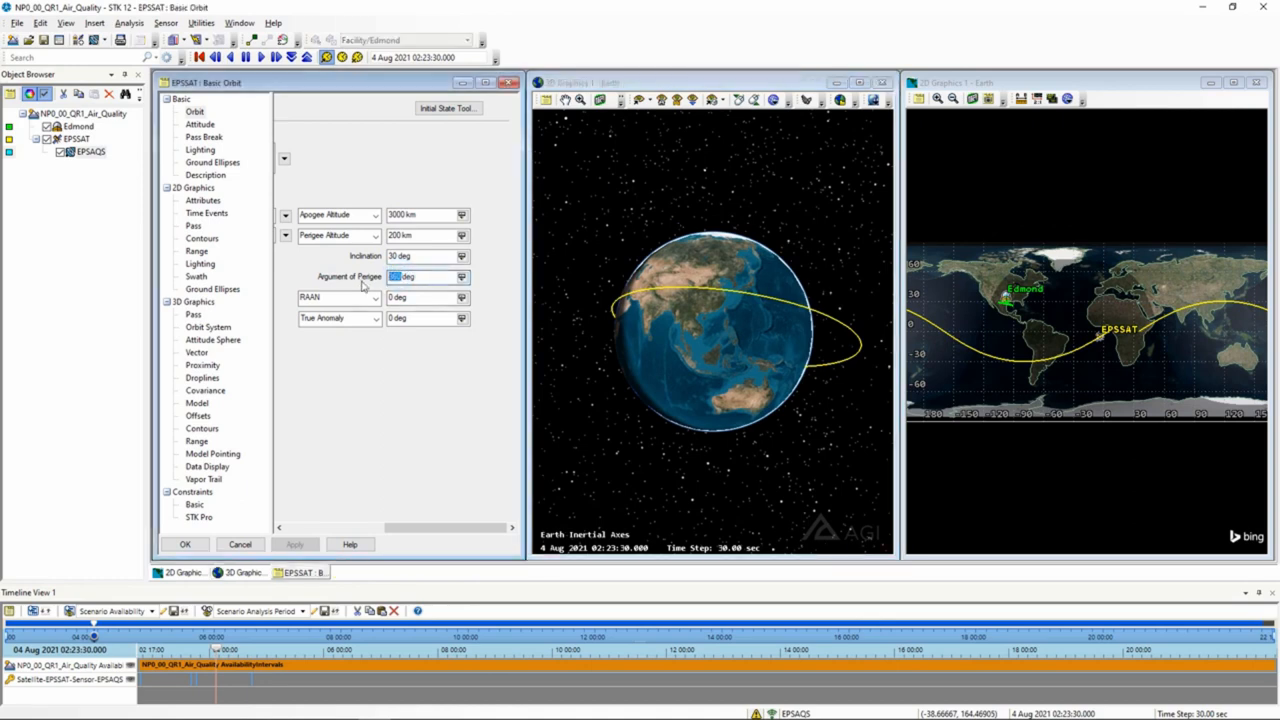
{"action": "left_click", "coordinate": [294, 544]}
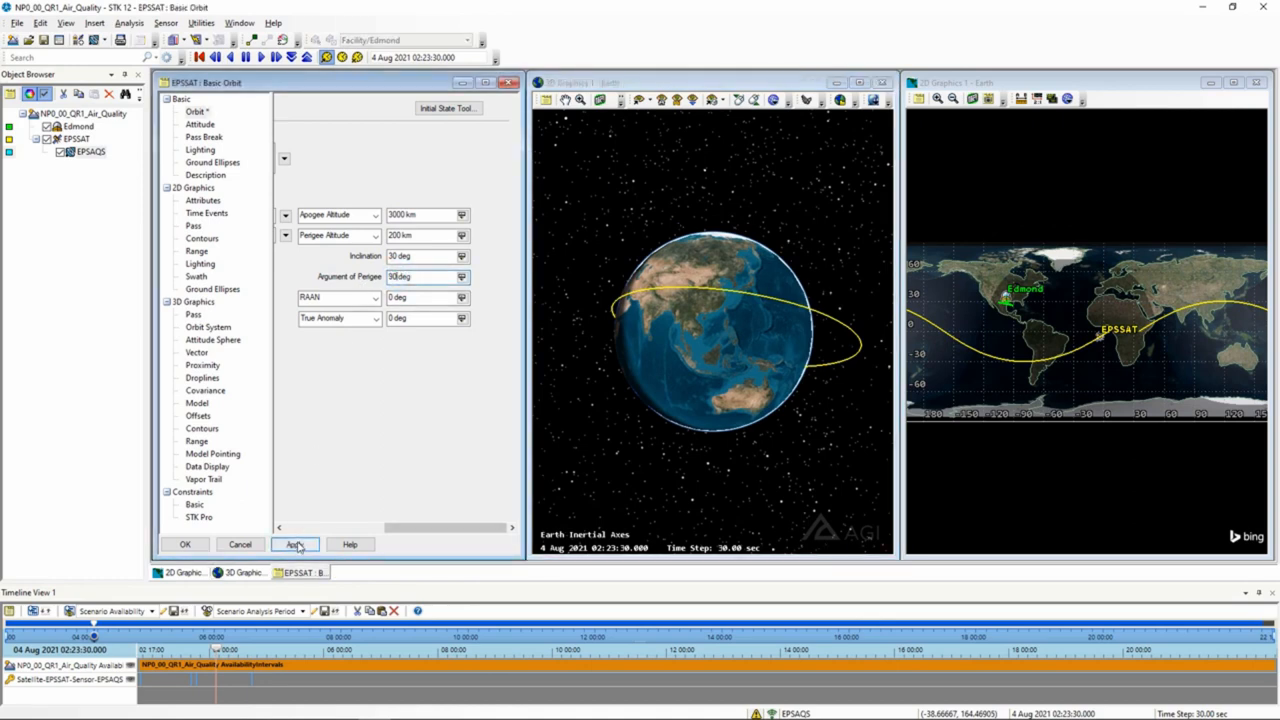
{"action": "left_click", "coordinate": [295, 544]}
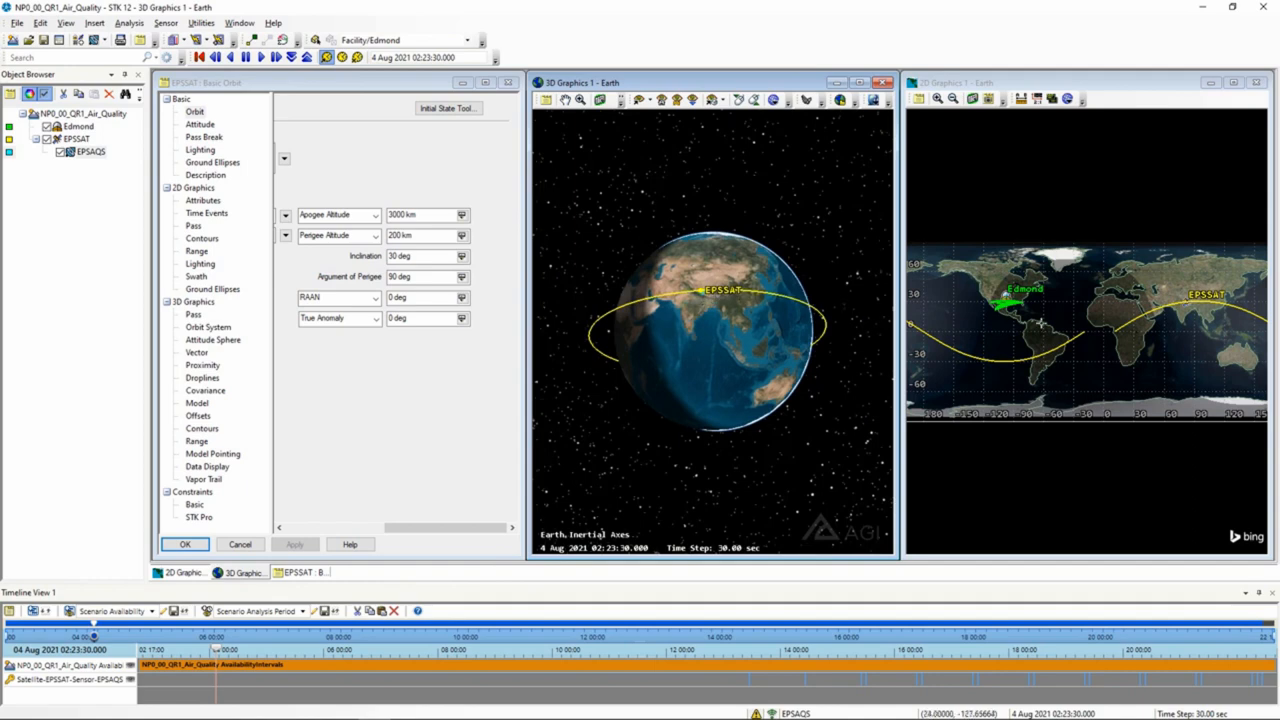
{"action": "mouse_move", "coordinate": [708, 330]}
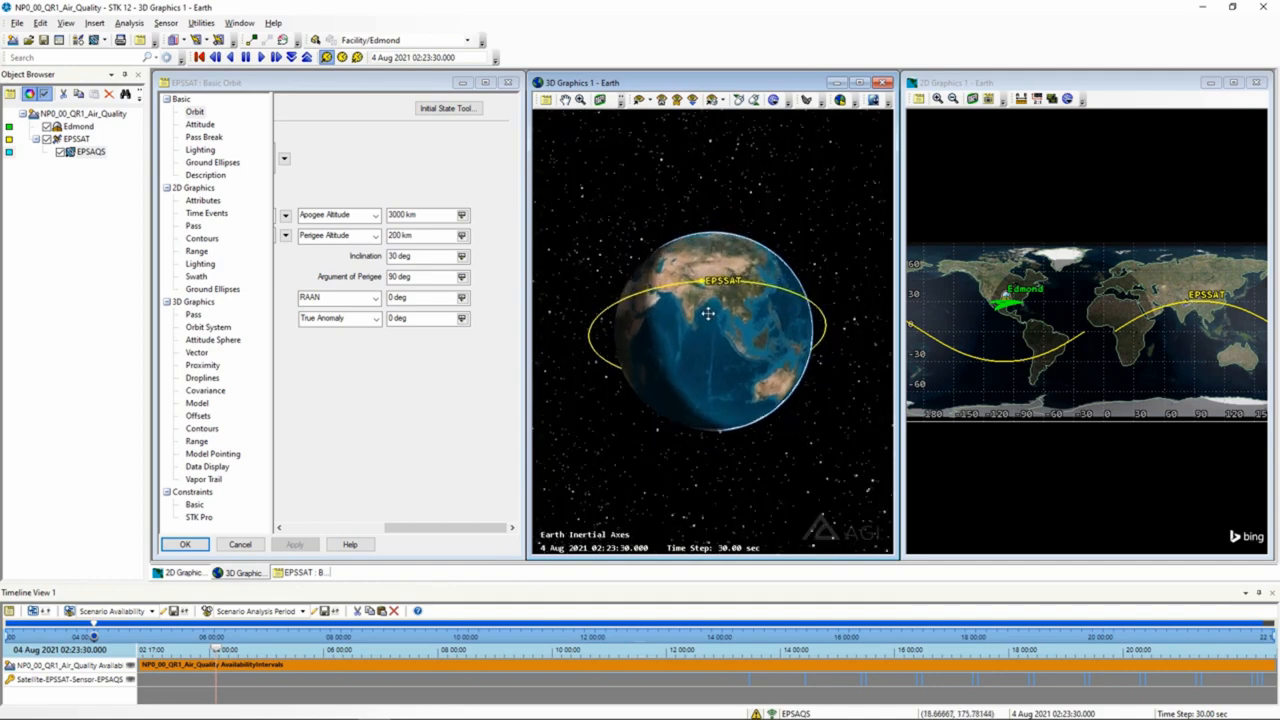
{"action": "left_click_drag", "start_coordinate": [708, 315], "coordinate": [777, 337]}
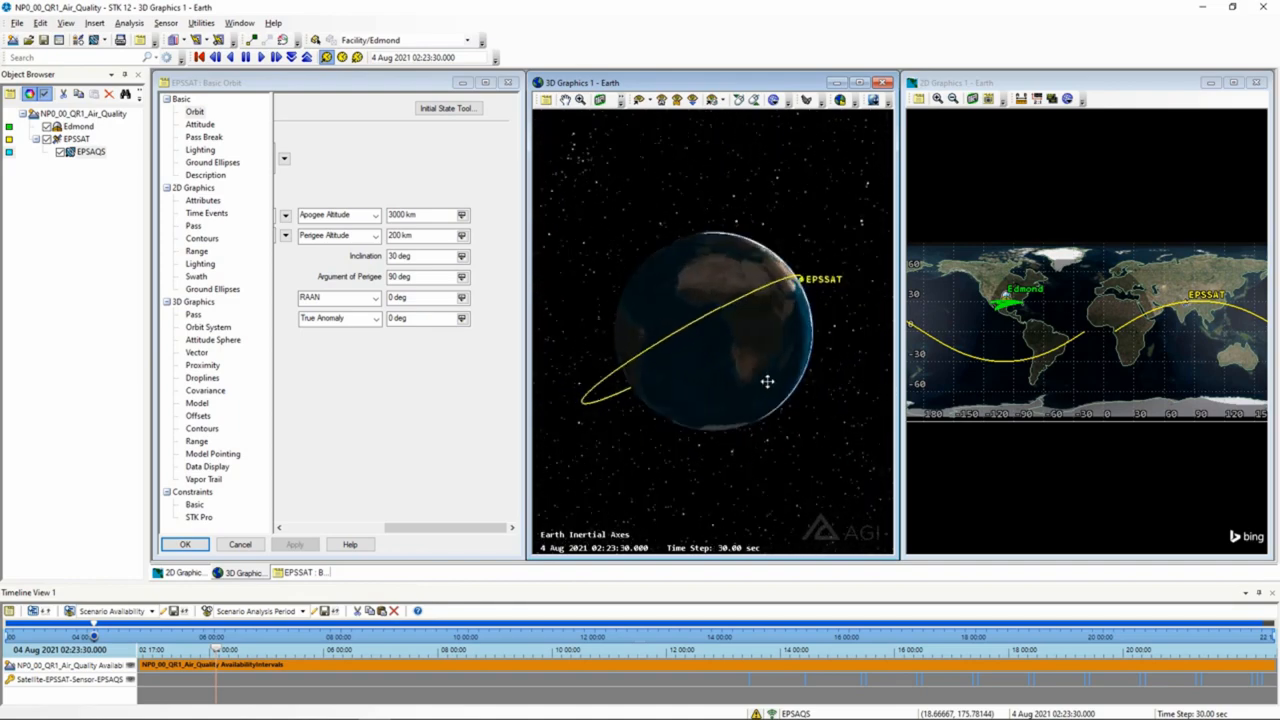
{"action": "left_click_drag", "start_coordinate": [767, 382], "coordinate": [679, 370]}
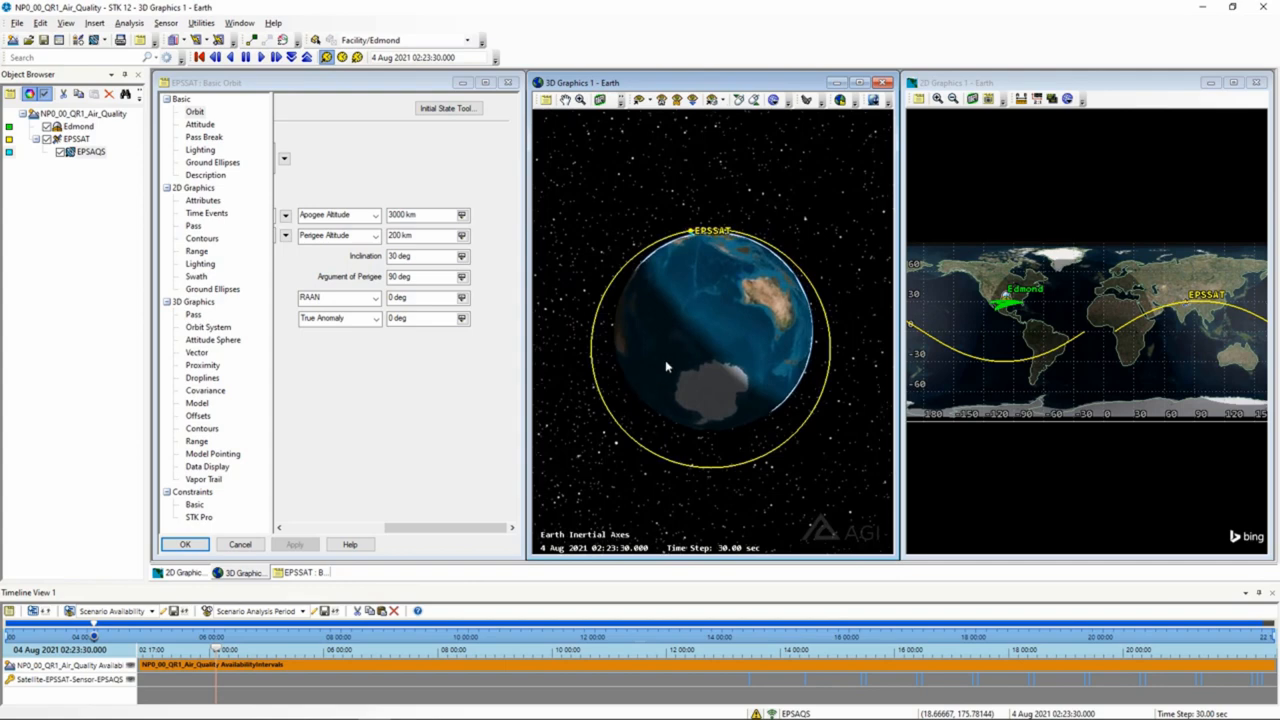
{"action": "left_click", "coordinate": [718, 311]}
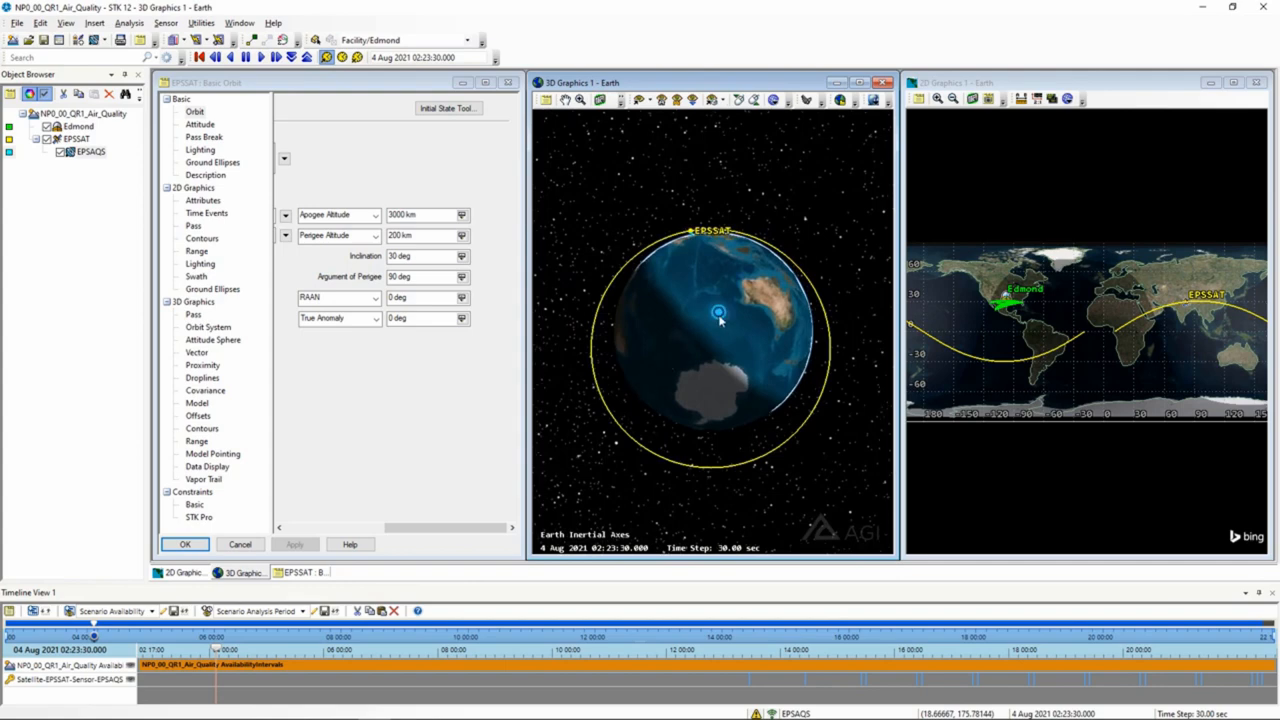
{"action": "left_click_drag", "start_coordinate": [720, 320], "coordinate": [708, 382]}
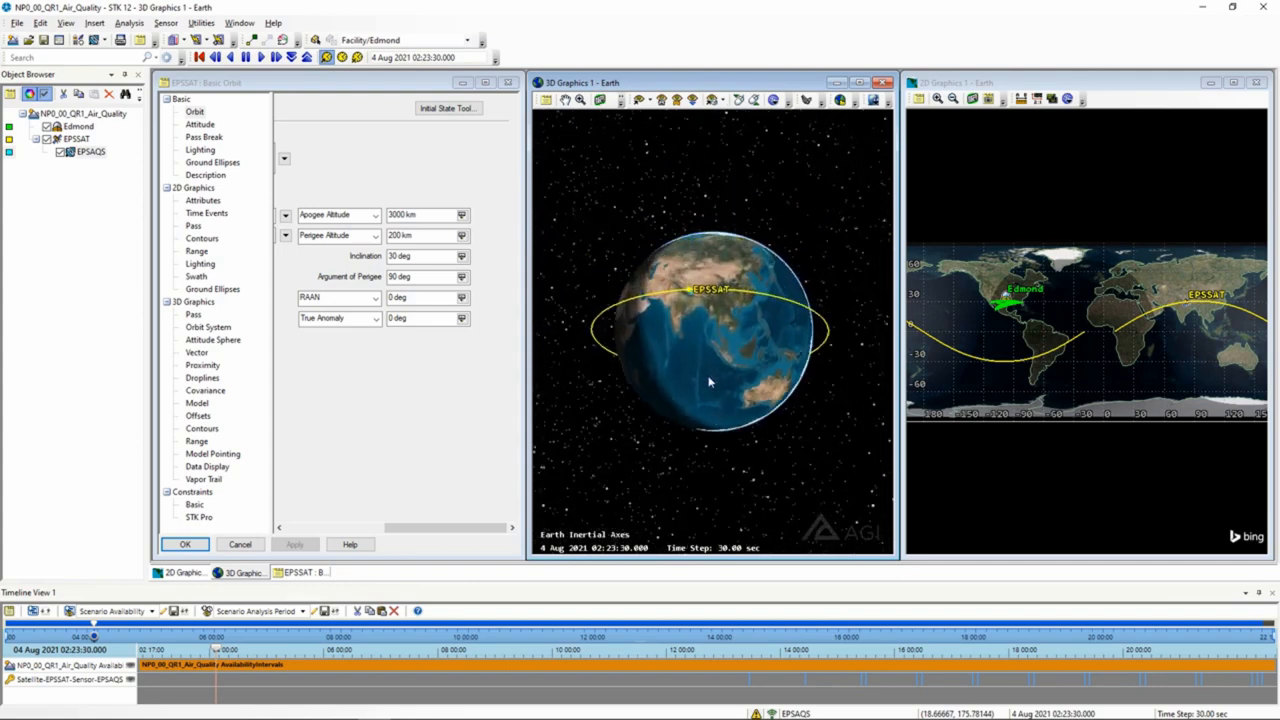